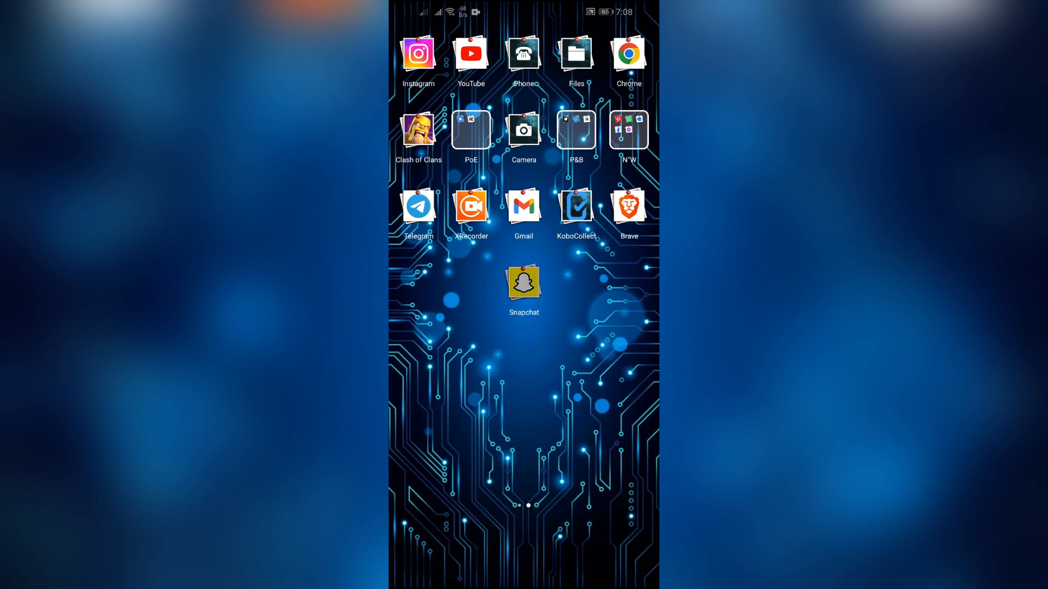
- Launch Snapchat from the home screen to its camera view
{"action": "left_click", "coordinate": [523, 281]}
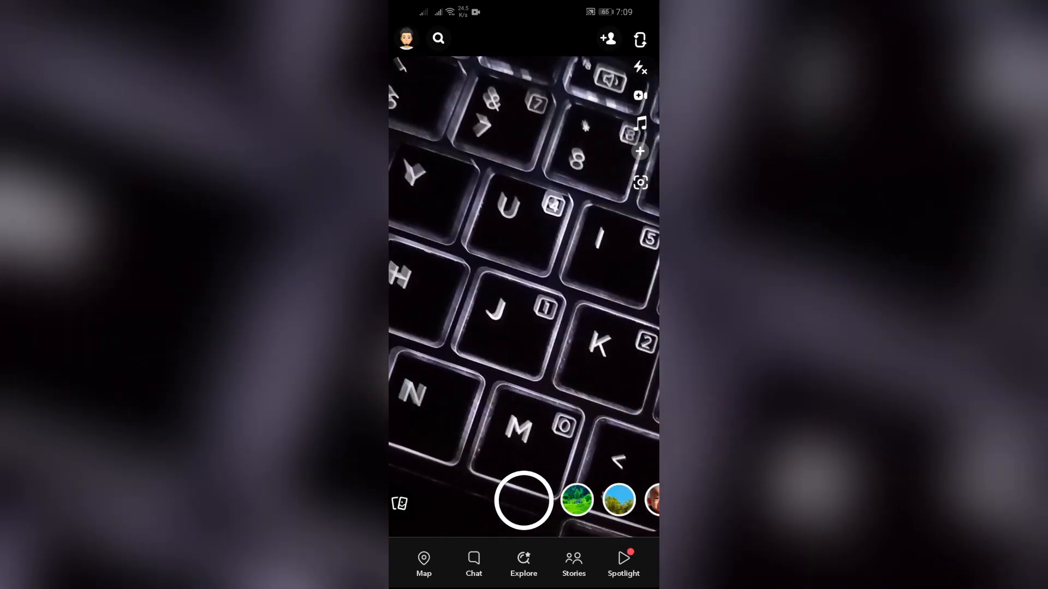
- Go to the profile and bring up the account Settings page
{"action": "left_click", "coordinate": [406, 38]}
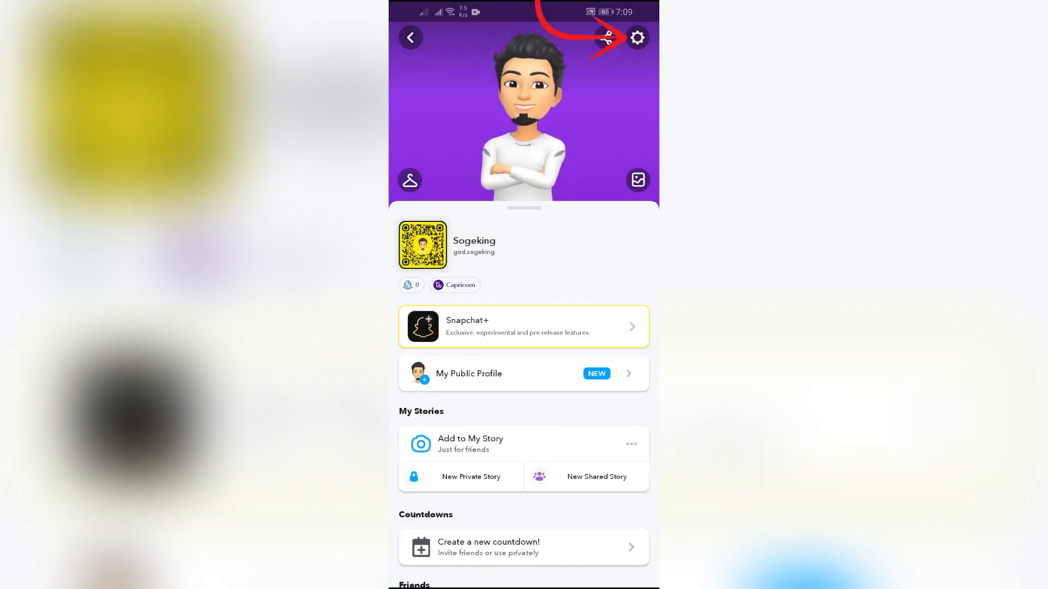
{"action": "left_click", "coordinate": [637, 38]}
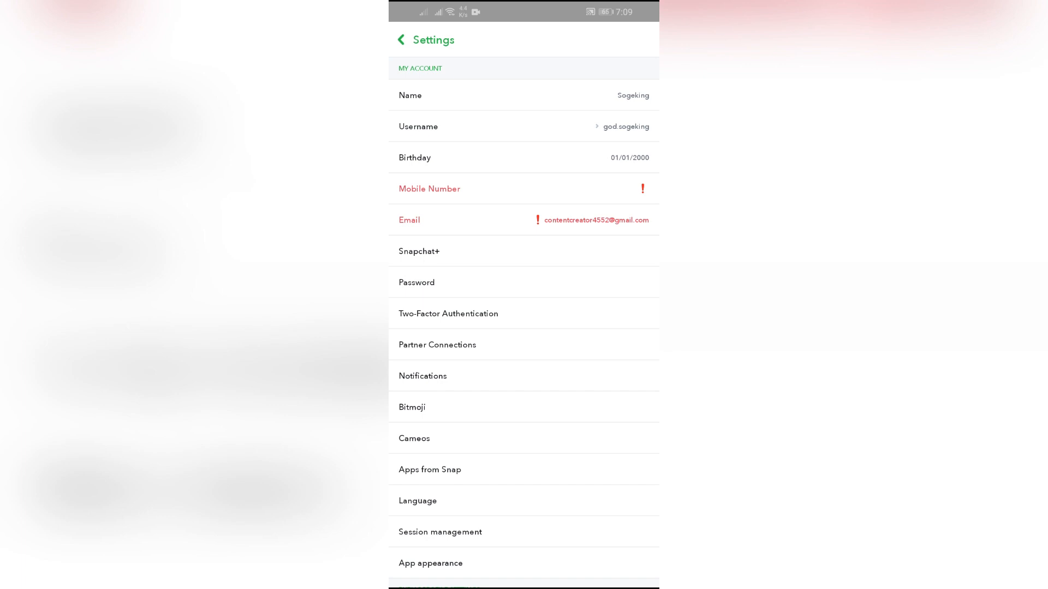
- Clear the cache from Account Actions and confirm with Continue
{"action": "scroll", "scroll_direction": "down", "scroll_amount": 3}
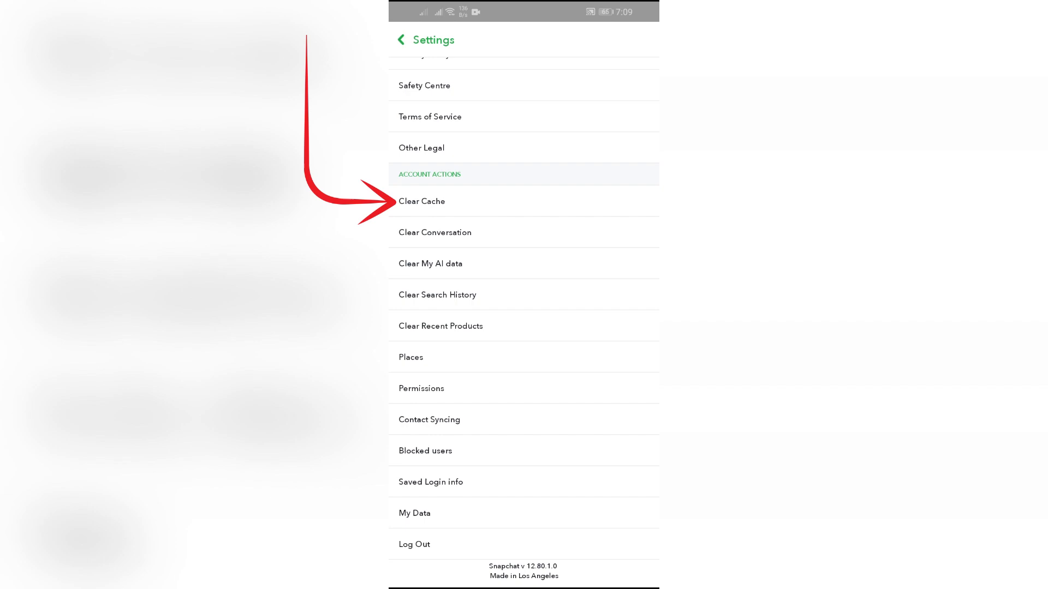
{"action": "left_click", "coordinate": [421, 201]}
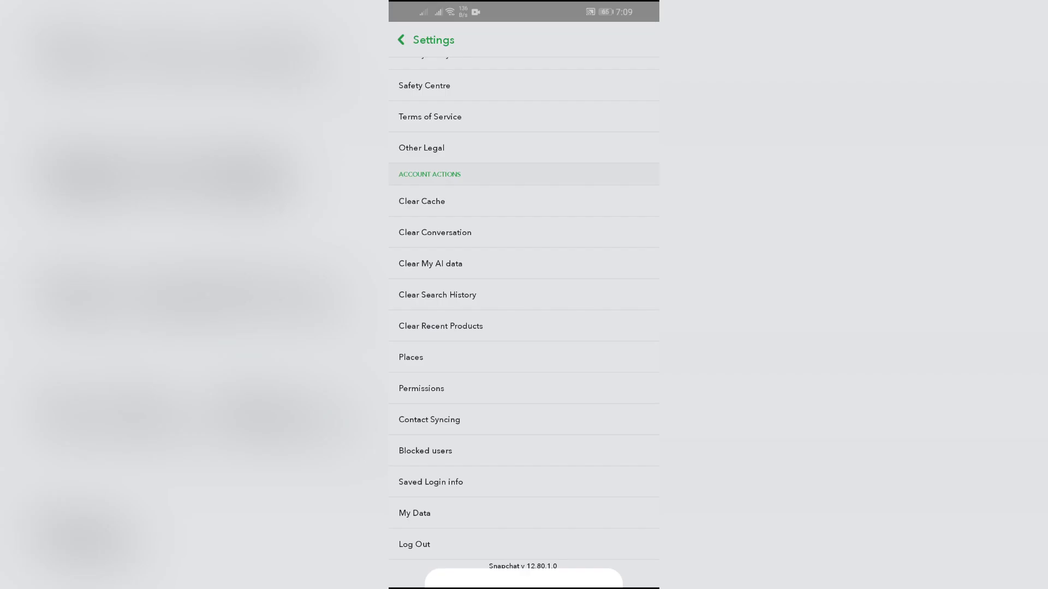
{"action": "left_click", "coordinate": [437, 295]}
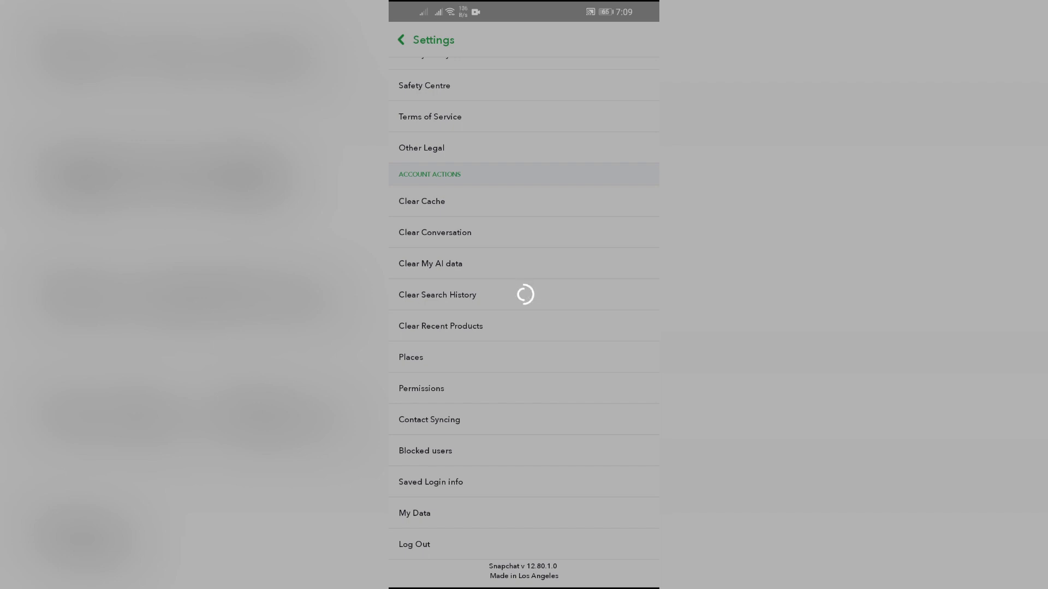
{"action": "left_click", "coordinate": [421, 201]}
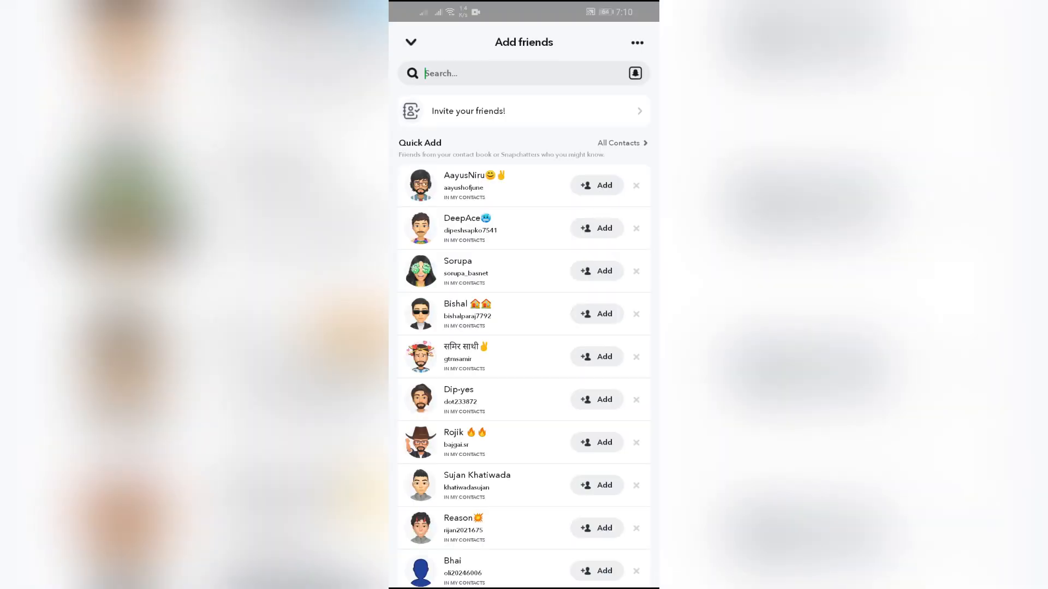
- Activate the Add Friends search field, ready for a name
{"action": "left_click", "coordinate": [508, 73]}
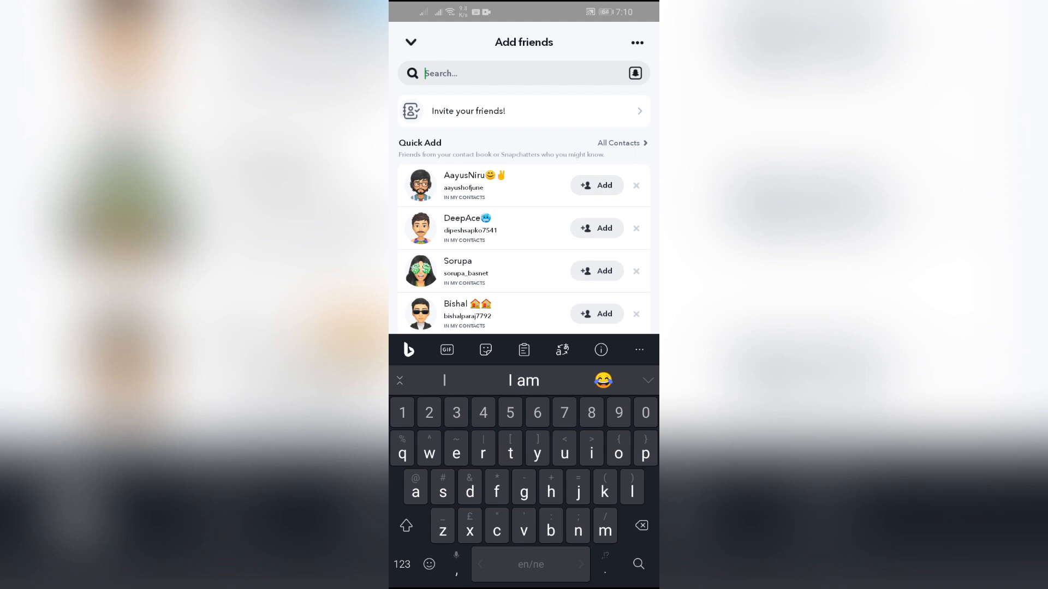
{"action": "type", "text": "jack"}
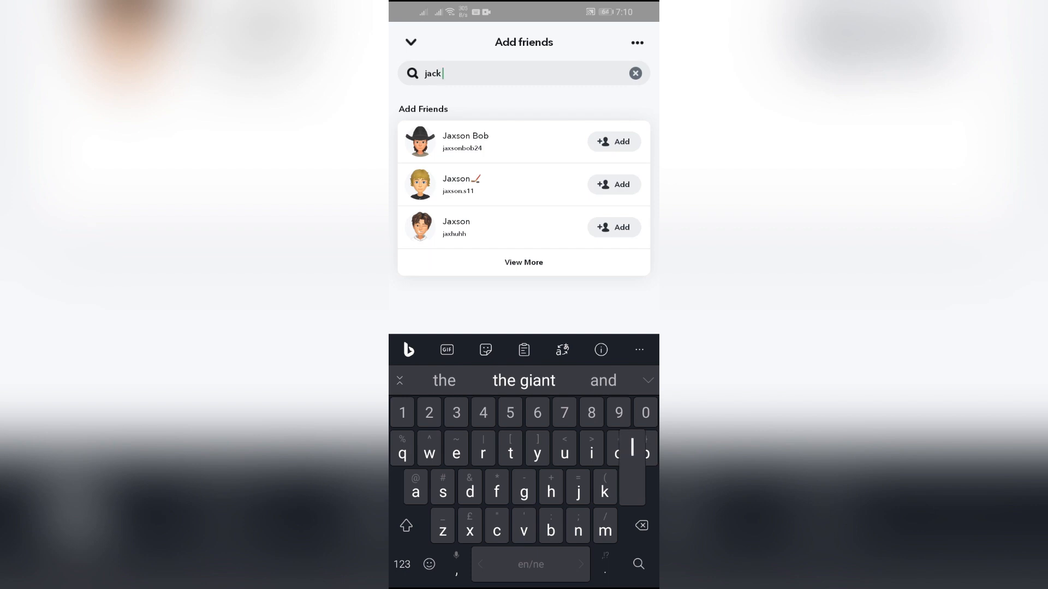
{"action": "type", "text": "ll"}
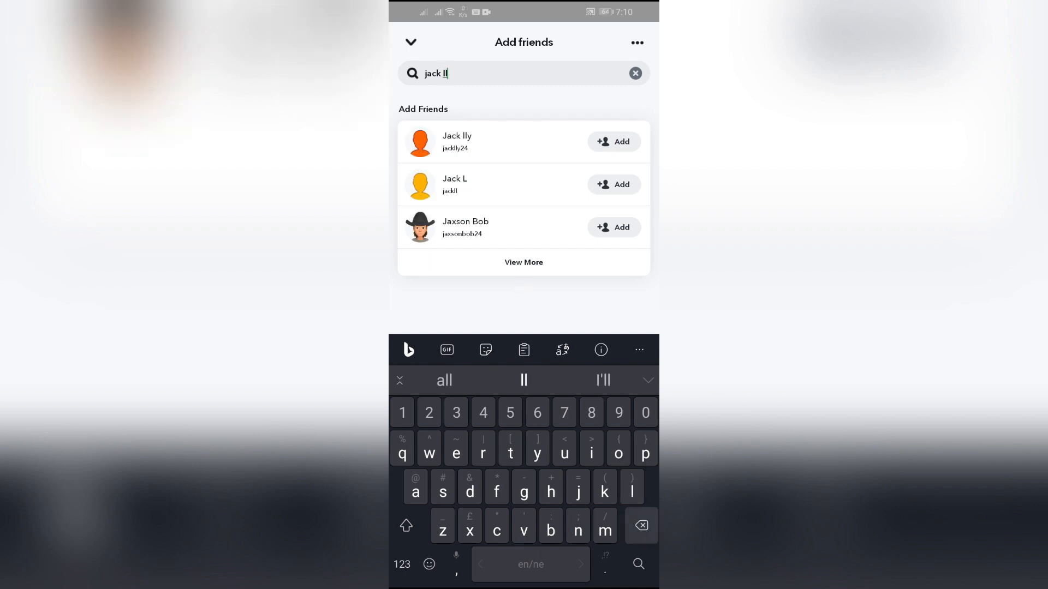